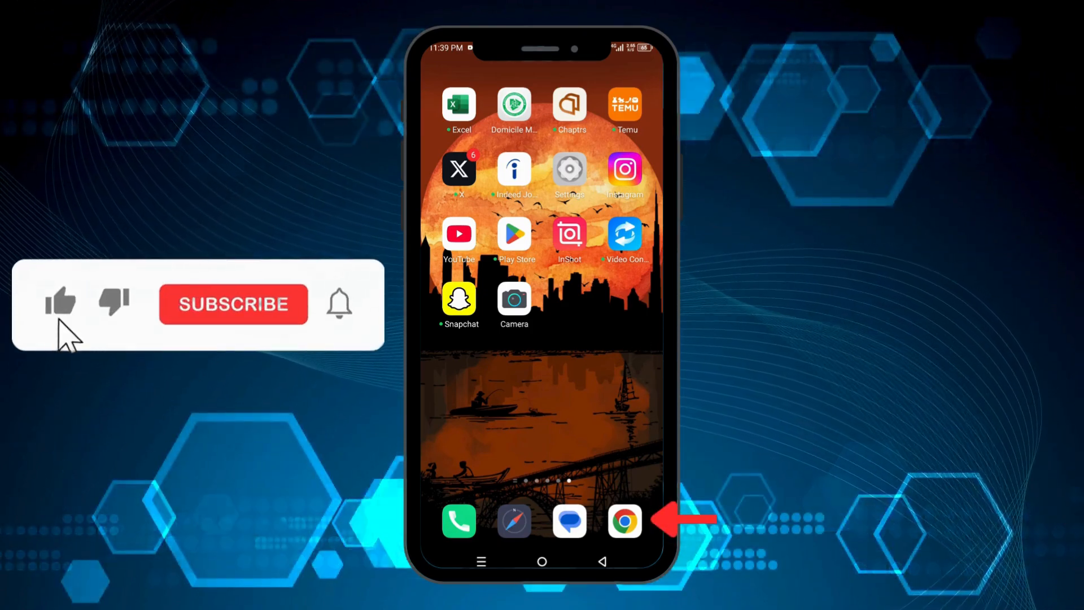
Launch Chrome from the dock and load youtube.com
left_click(235, 304)
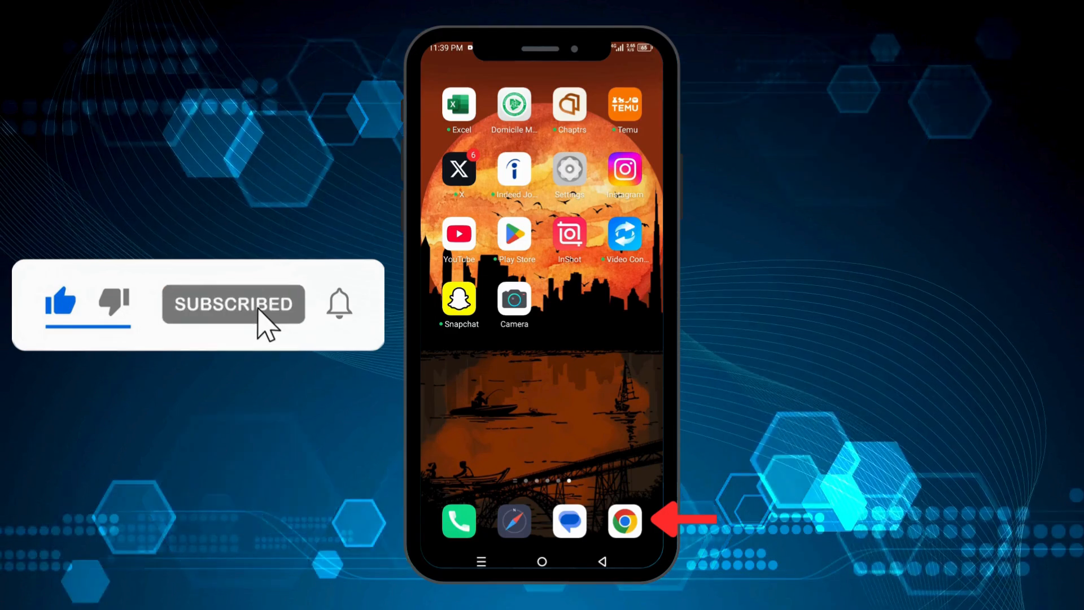
left_click(623, 522)
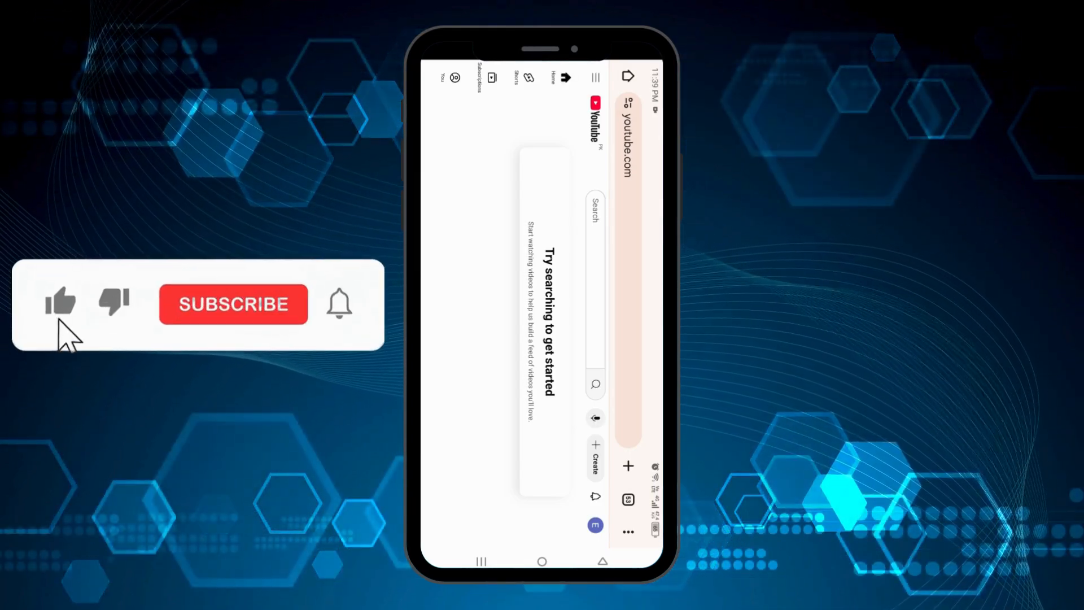
Reach YouTube Studio for the signed-in channel via the profile avatar's account menu
left_click(235, 305)
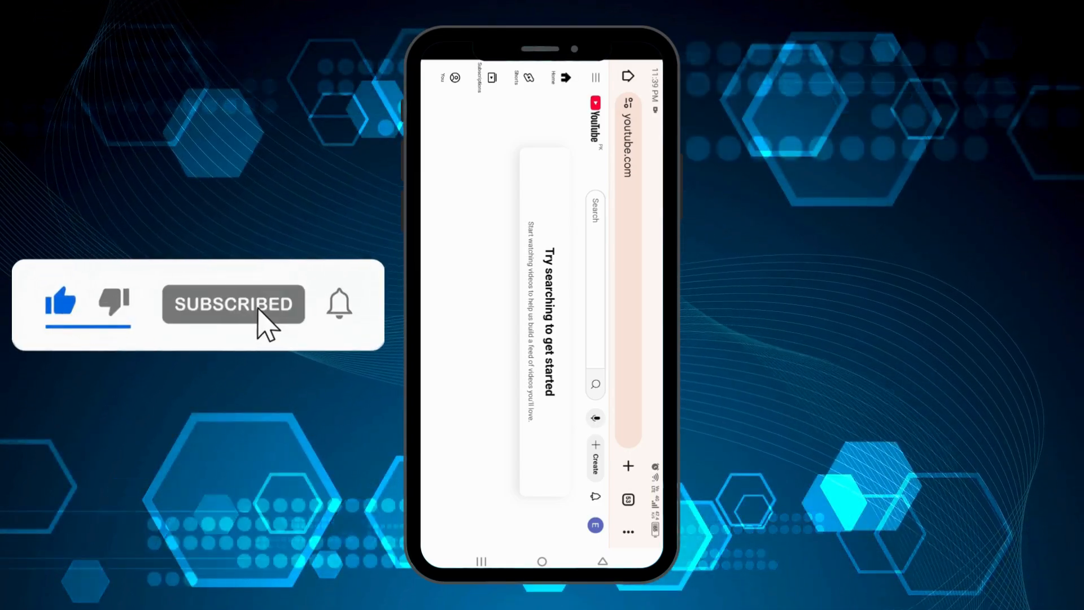
left_click(595, 524)
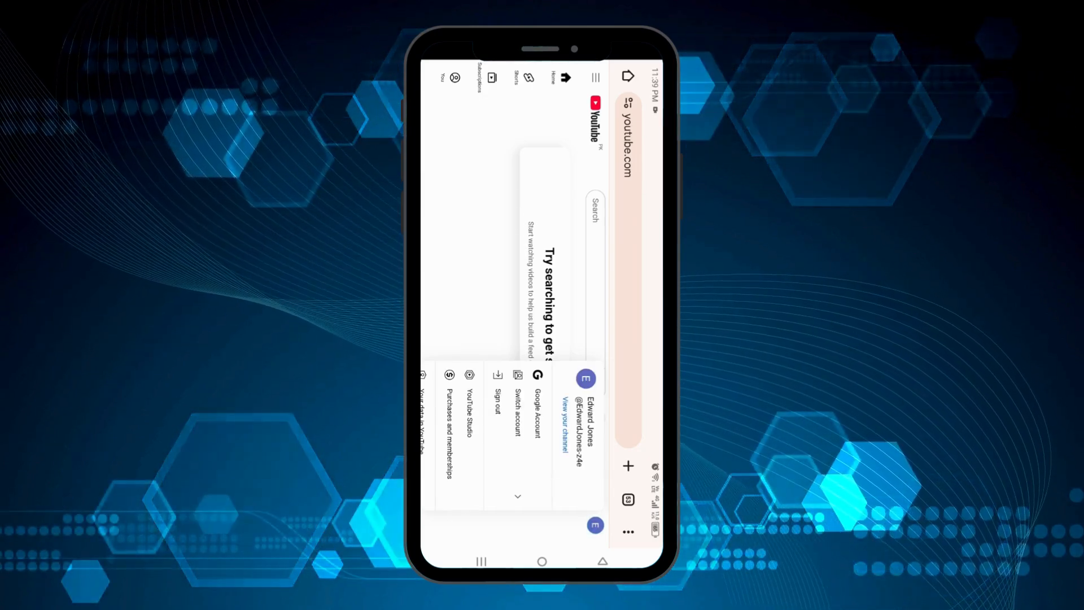
left_click(561, 420)
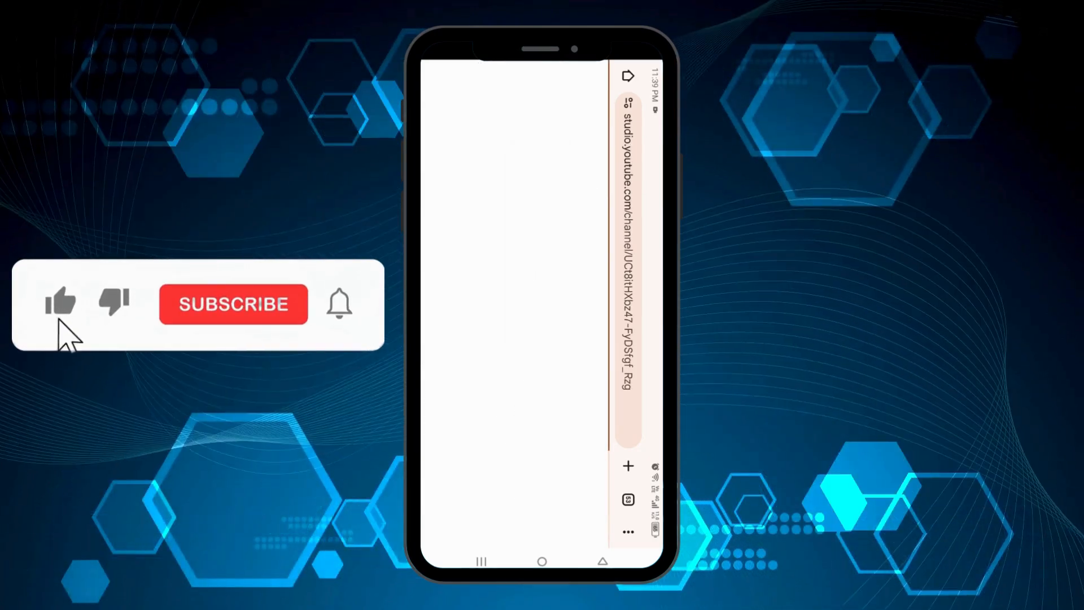
Enter the Audio library from the Studio dashboard's left sidebar
left_click(235, 305)
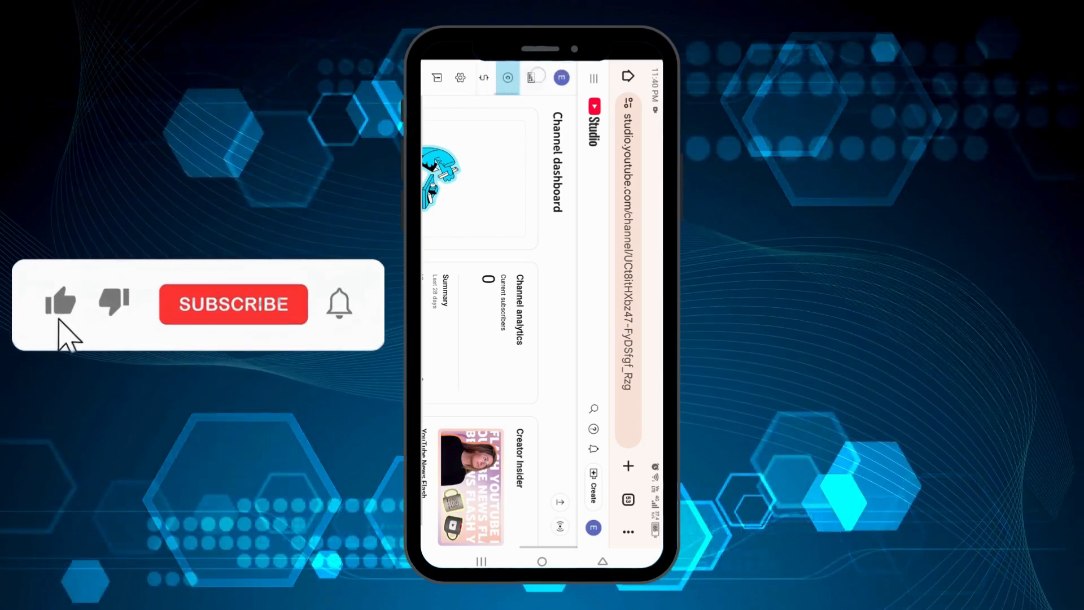
left_click(234, 303)
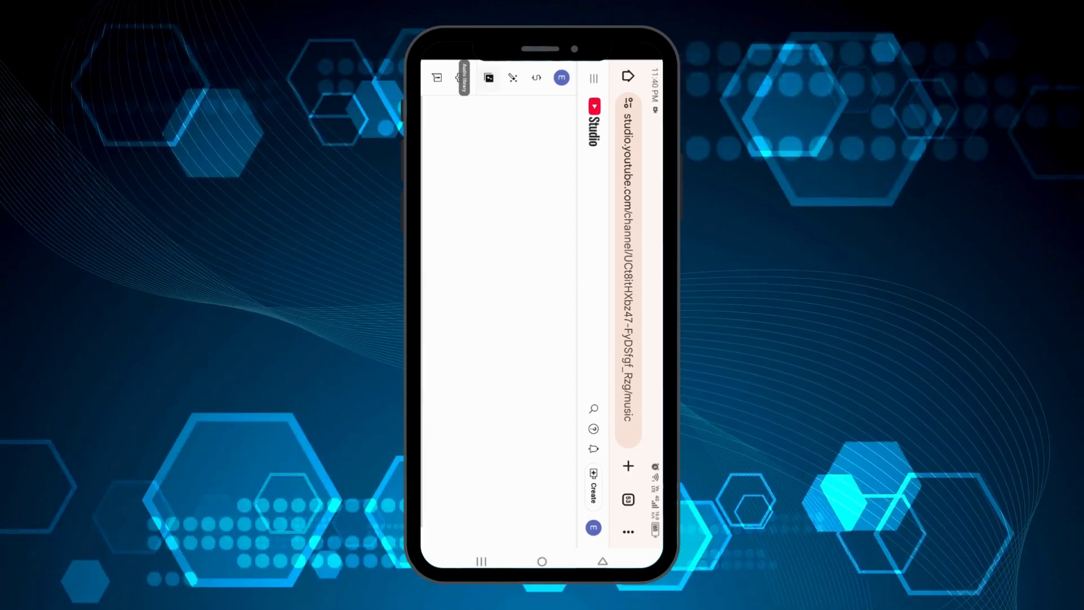
Accept the terms banner with Got it and browse the Music tab listing Brave, Hanging Motionless and Clocks
left_click(462, 77)
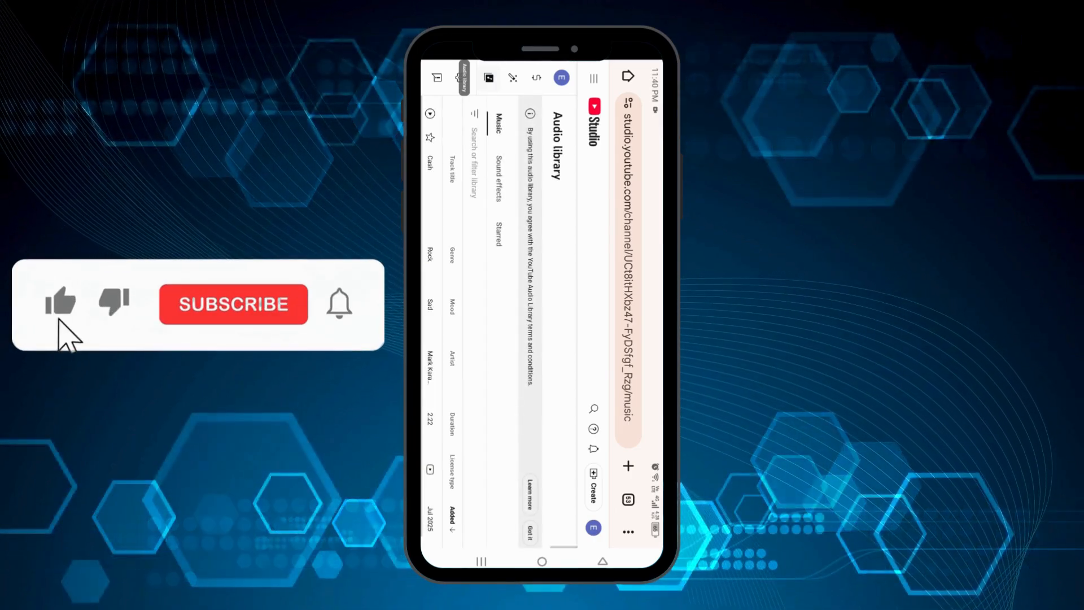
left_click(234, 304)
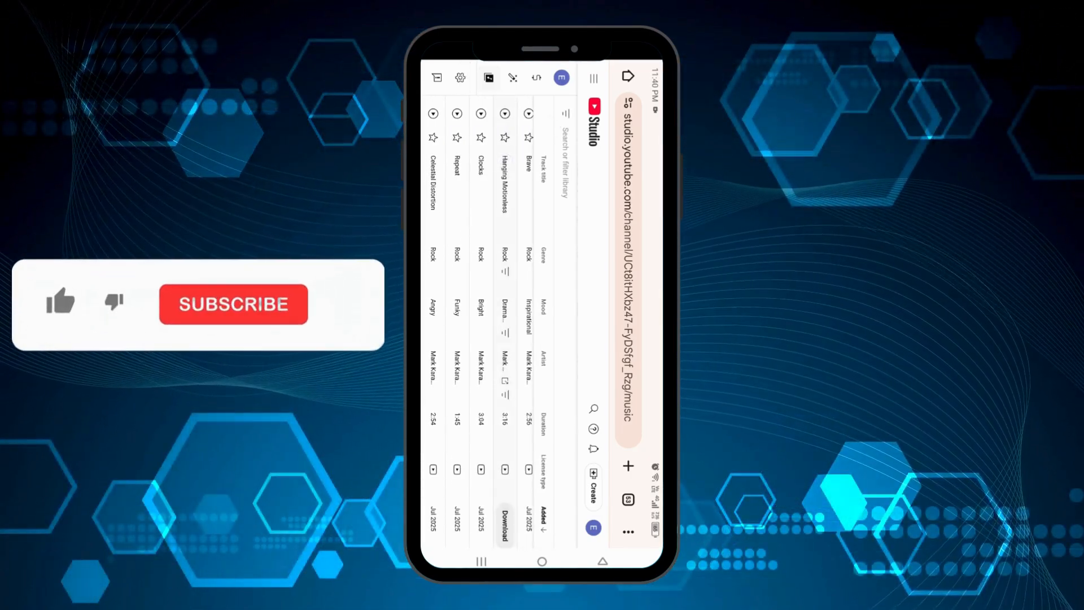
left_click(59, 311)
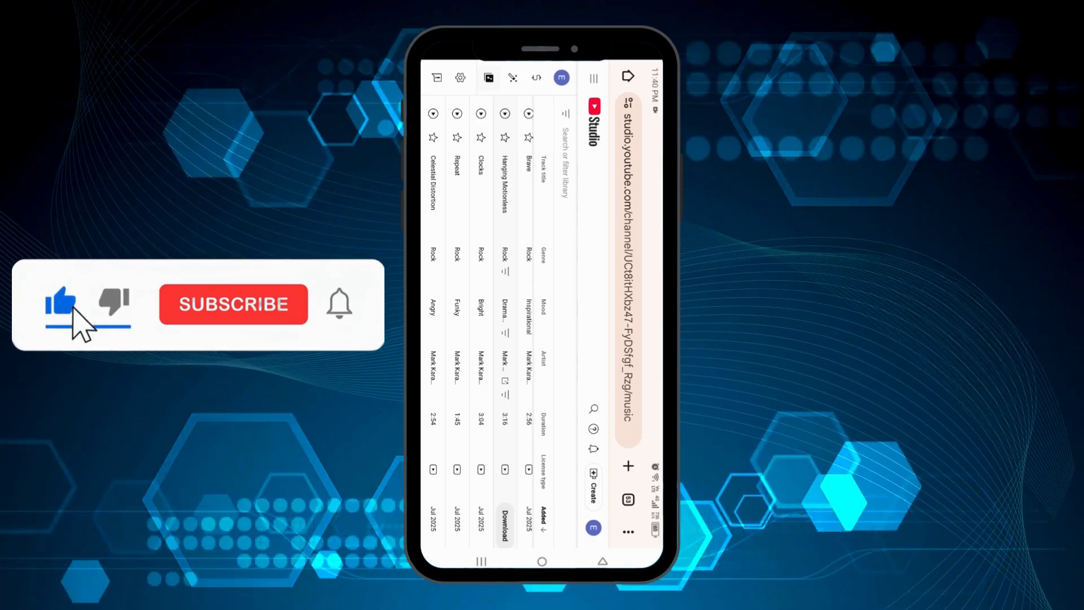
left_click(233, 303)
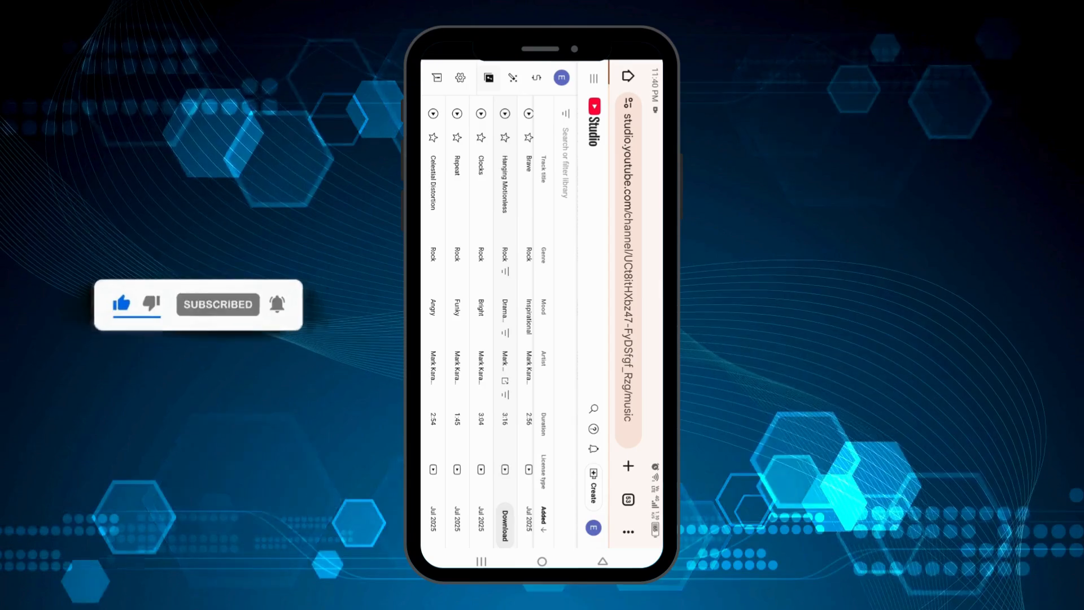
Download Hanging Motionless (7.48 MB) until the File downloaded toast appears
left_click(504, 531)
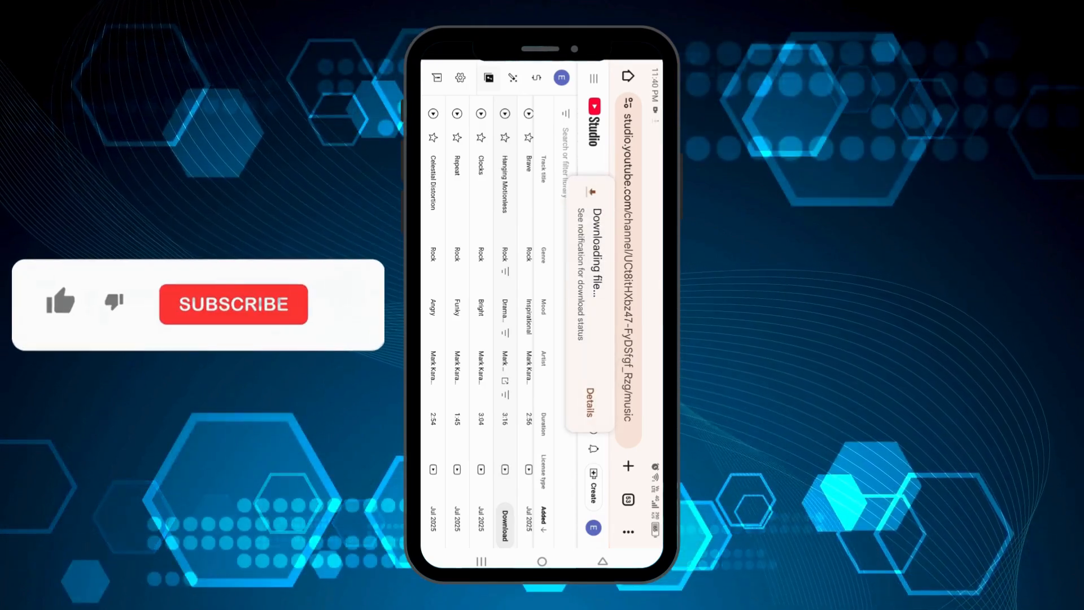
left_click(59, 312)
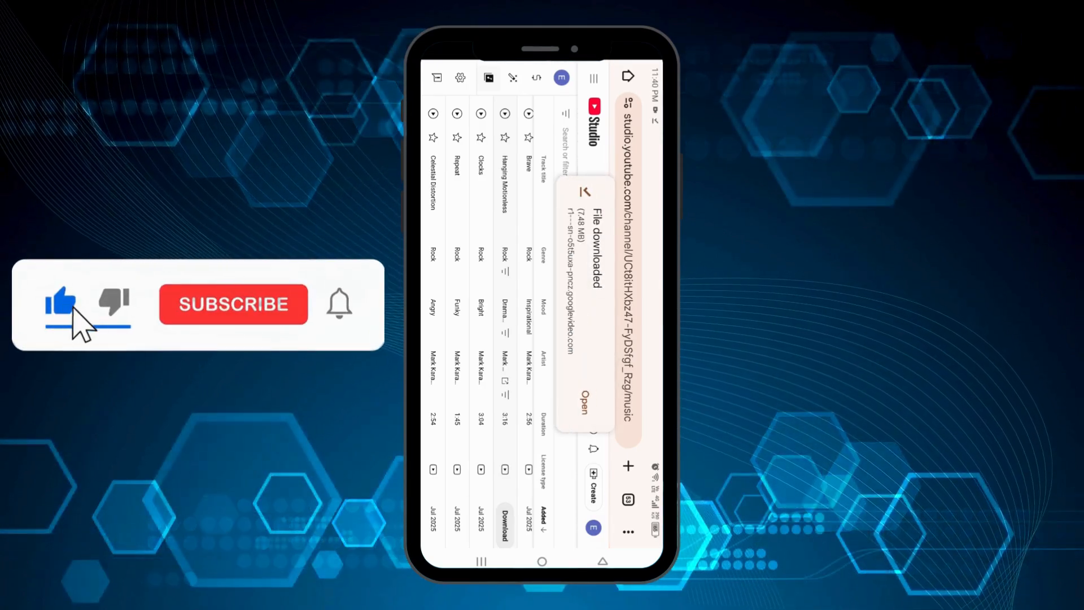
left_click(233, 304)
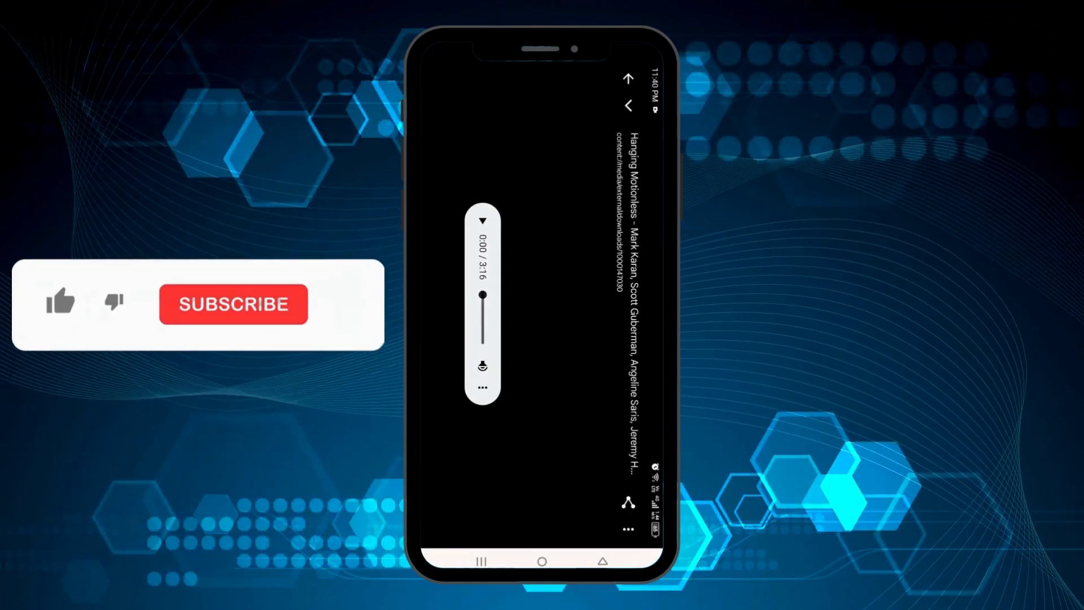
Launch Hanging Motionless by Mark Karan in the audio player from the download toast, at 0:00 of 3:16
left_click(61, 309)
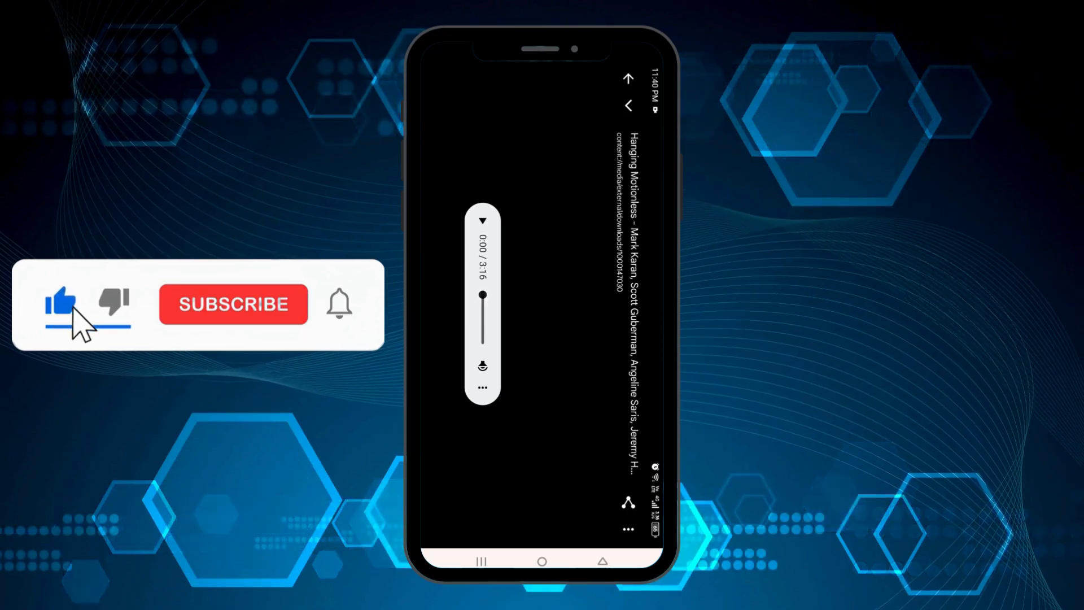
left_click(234, 305)
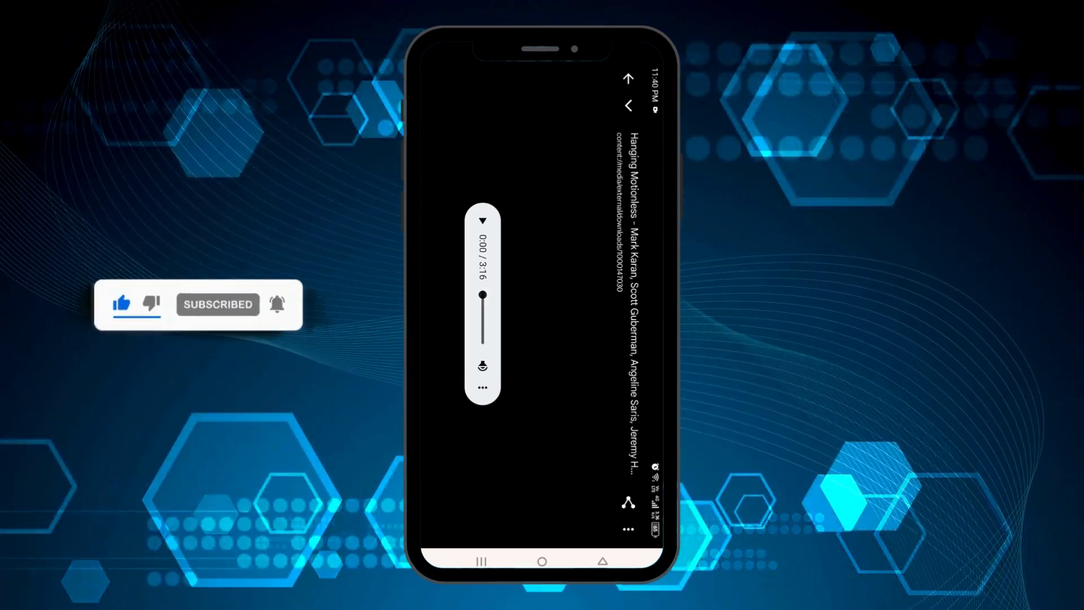
left_click(217, 304)
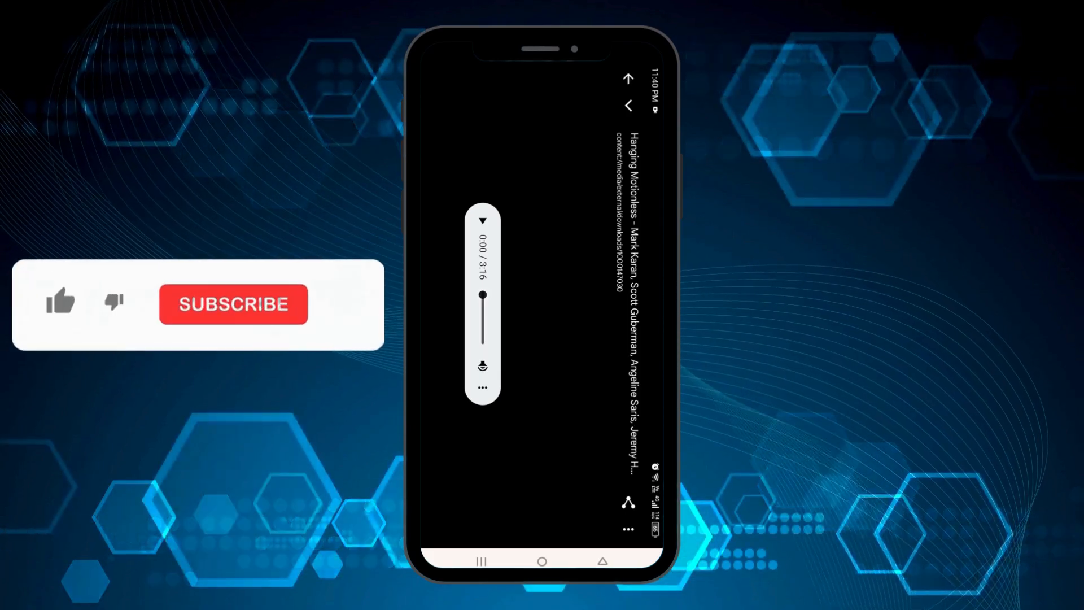
left_click(59, 314)
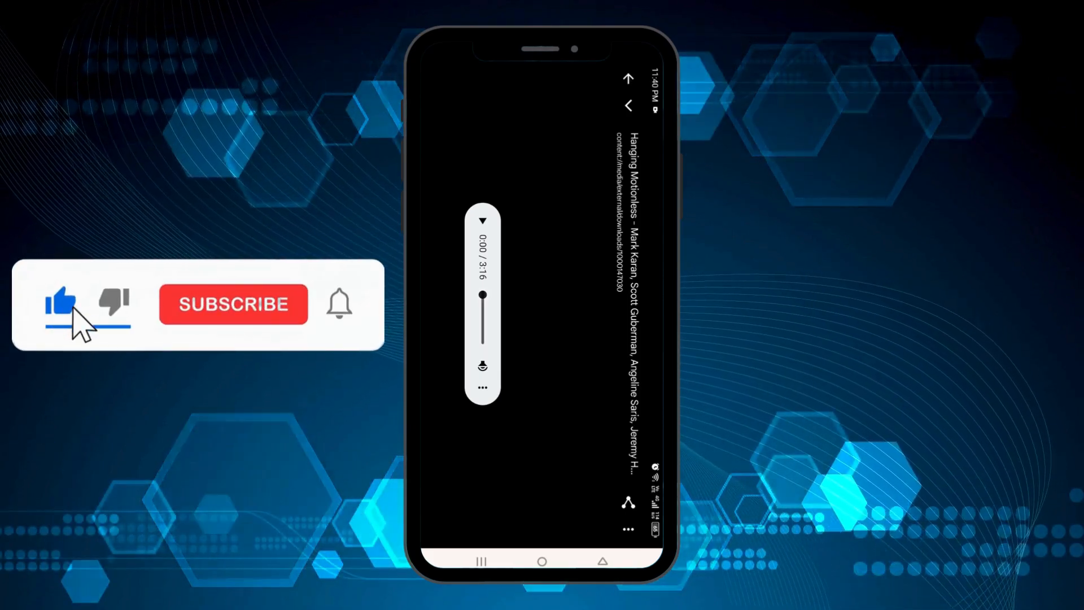